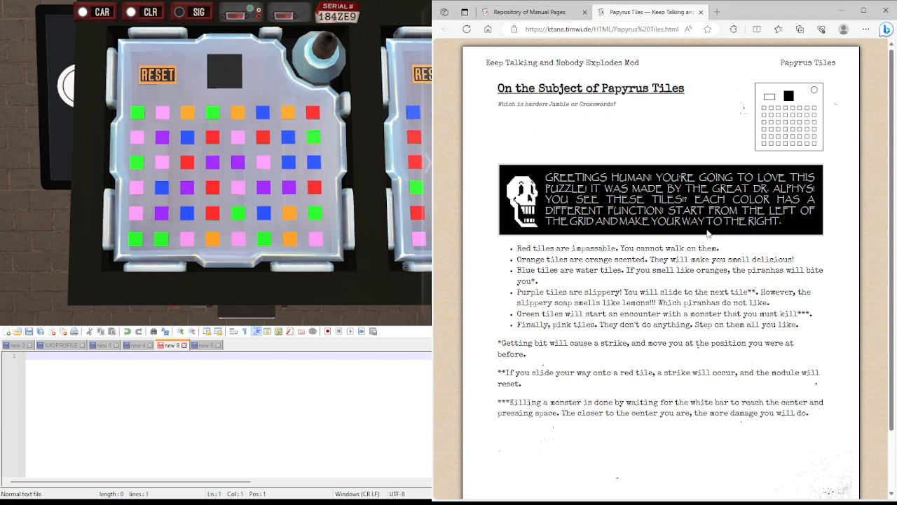
mouse_move(593, 170)
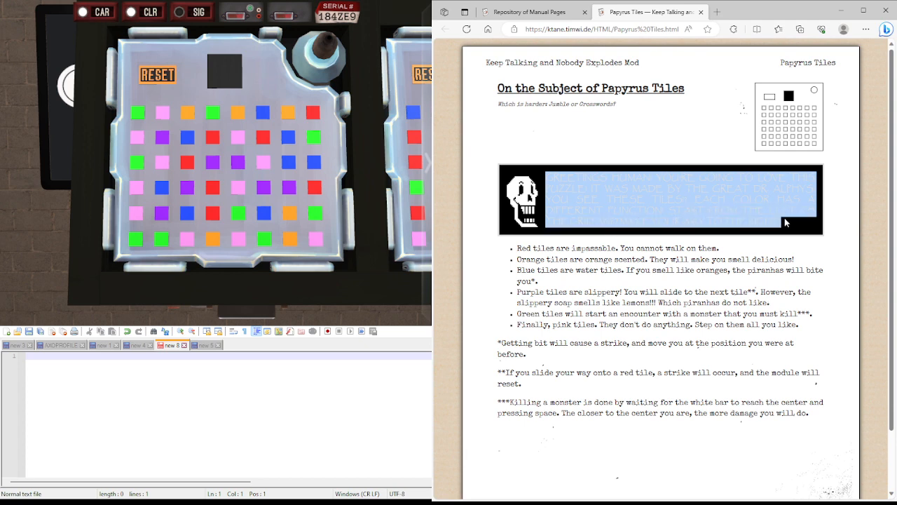
Scroll the online manual and highlight the Papyrus Tiles rule lines while reading.
scroll(down, 3)
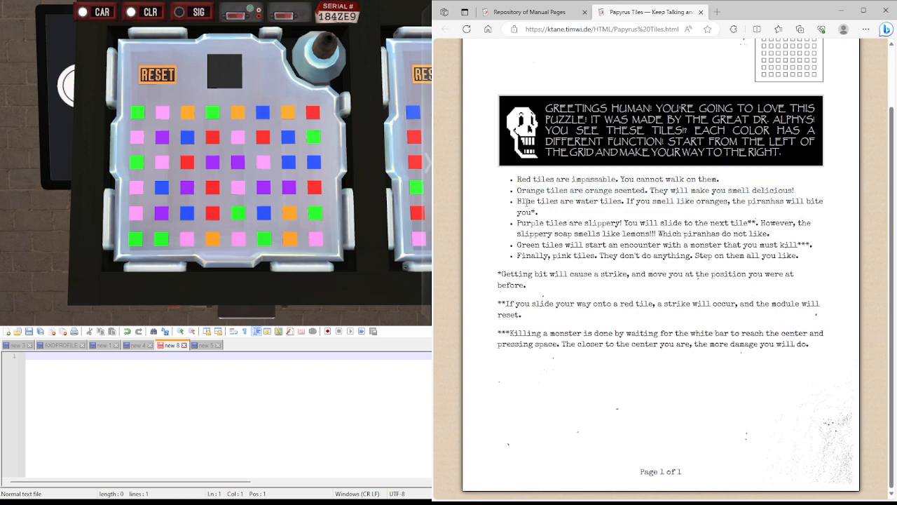
drag(516, 201, 760, 201)
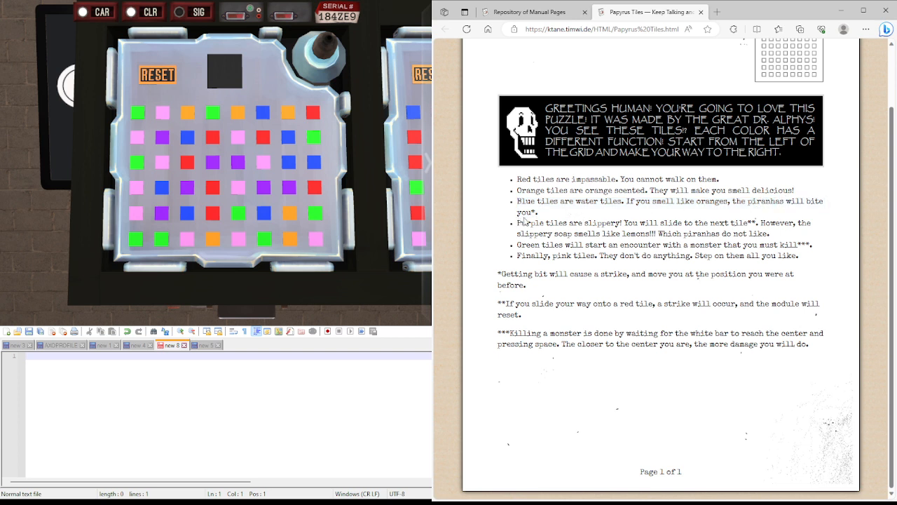
mouse_move(667, 220)
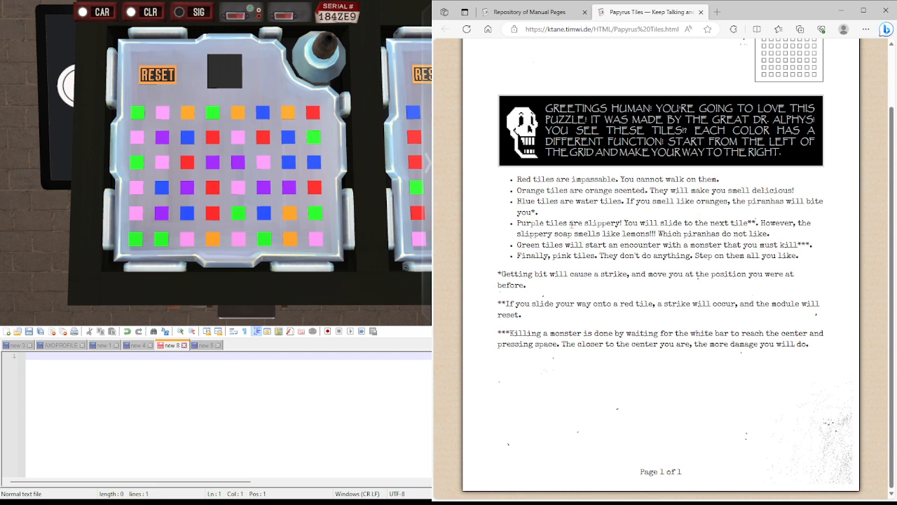
drag(514, 223, 685, 223)
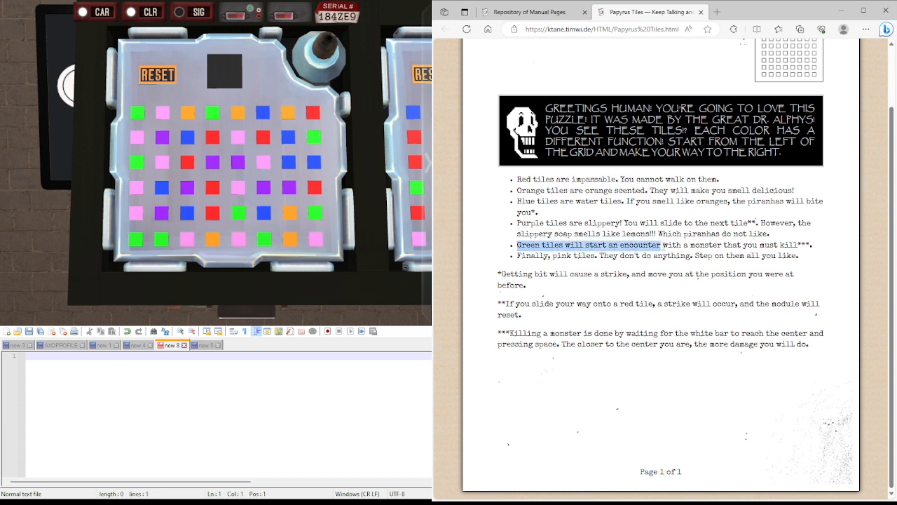
drag(663, 245, 802, 245)
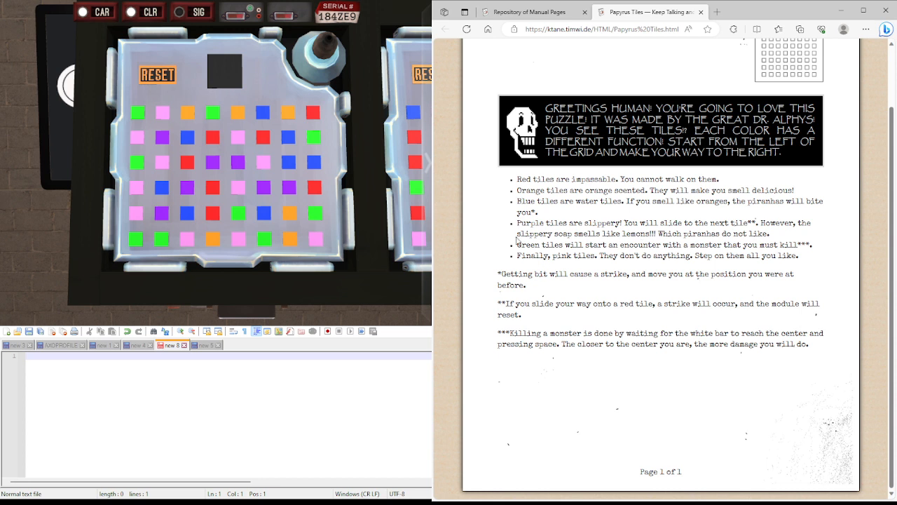
mouse_move(518, 241)
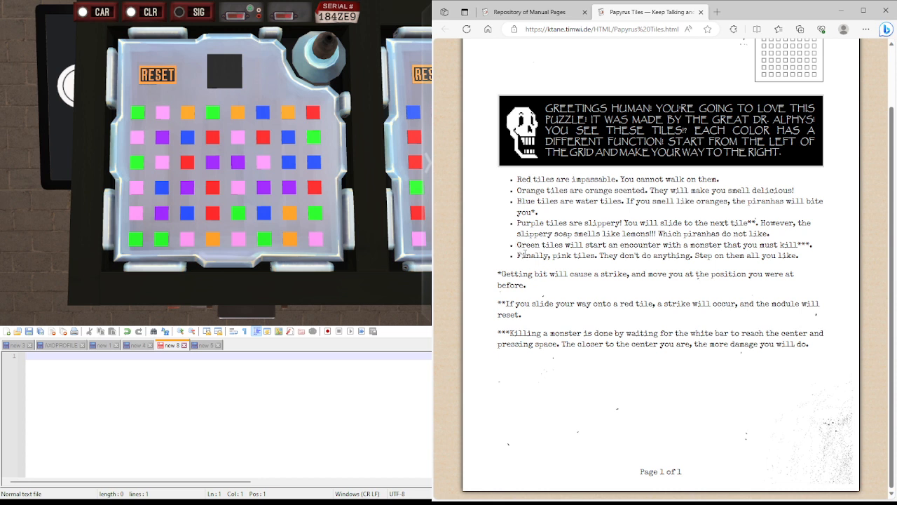
drag(776, 245, 521, 255)
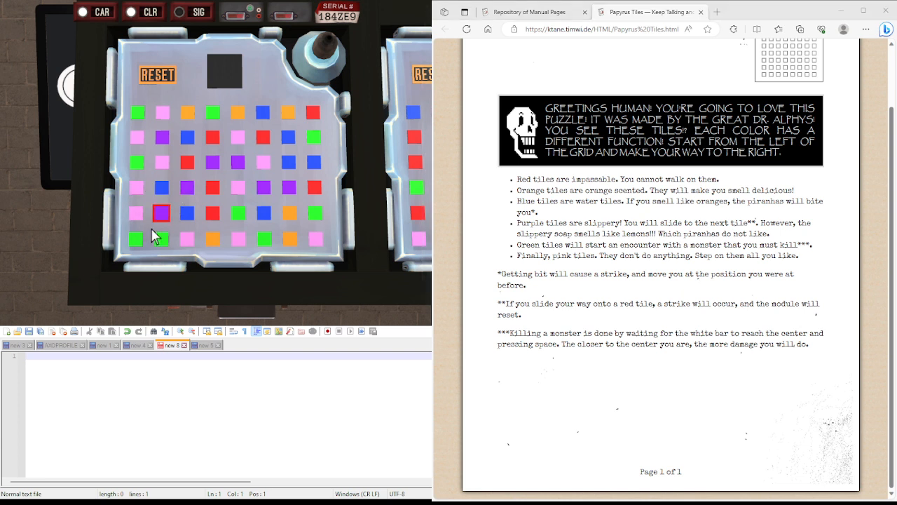
mouse_move(126, 223)
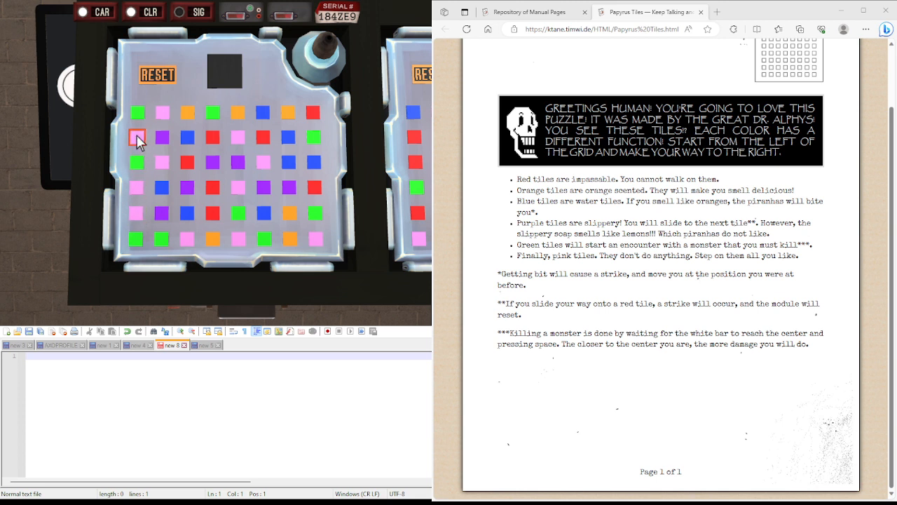
Walk the heart from the left-edge pink tile across to the nearby blue tile.
click(137, 137)
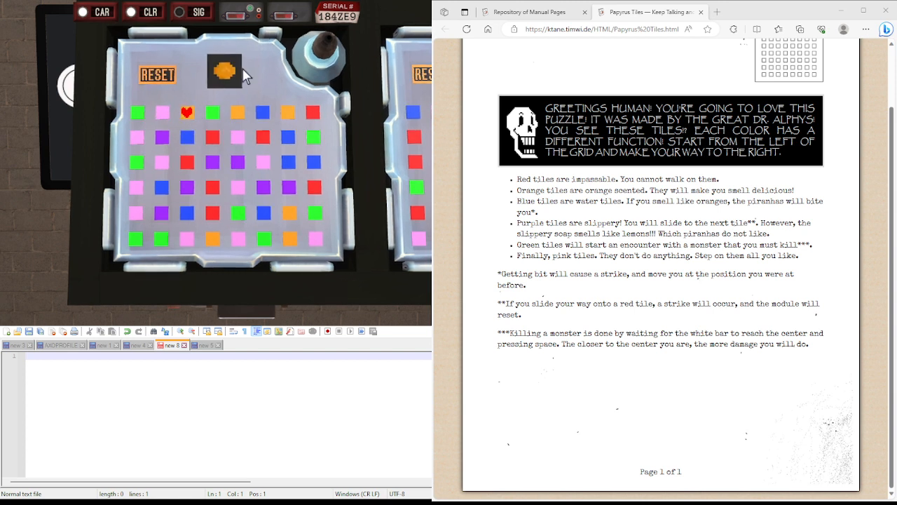
click(212, 112)
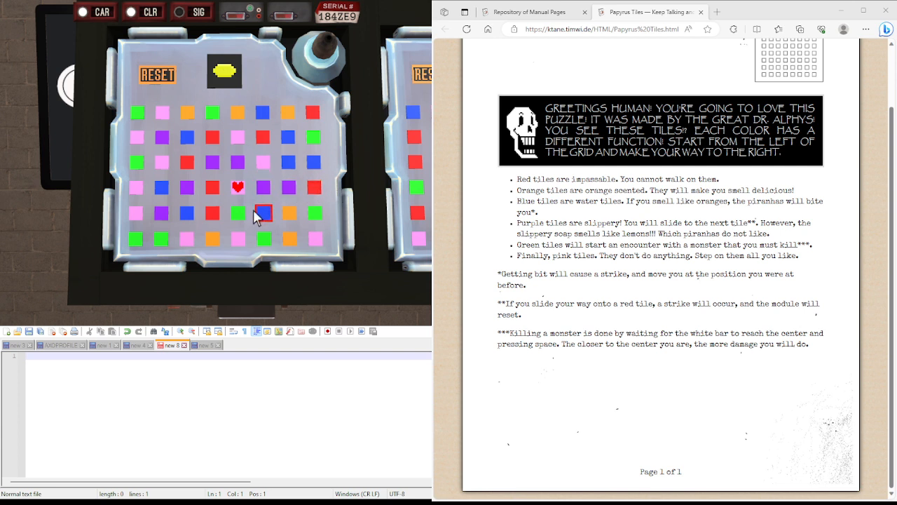
click(237, 212)
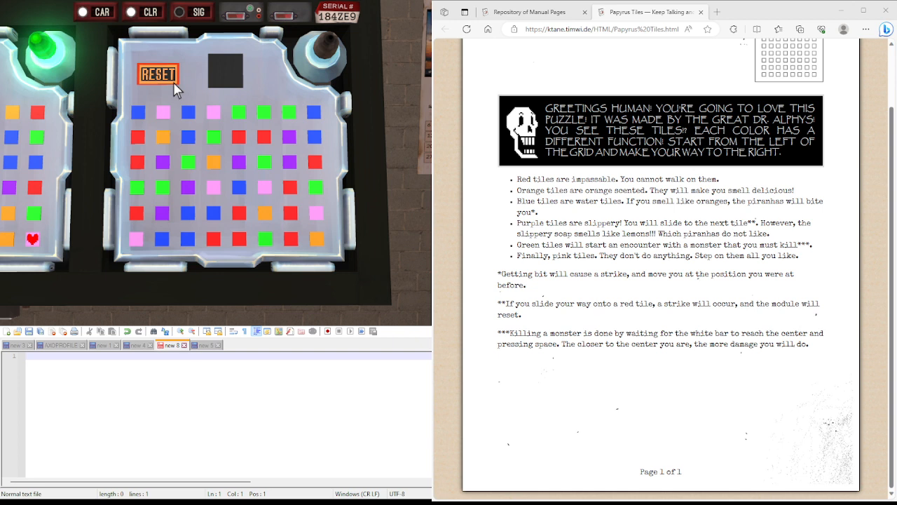
mouse_move(132, 135)
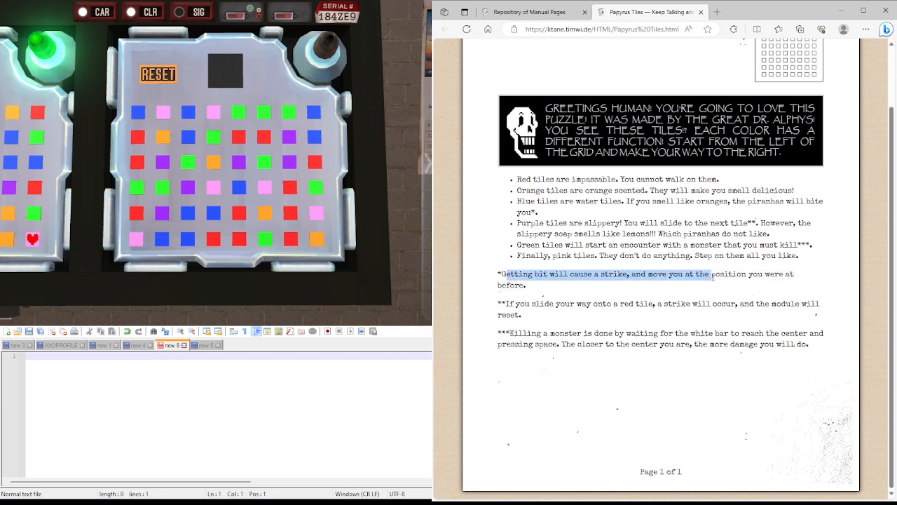
click(633, 297)
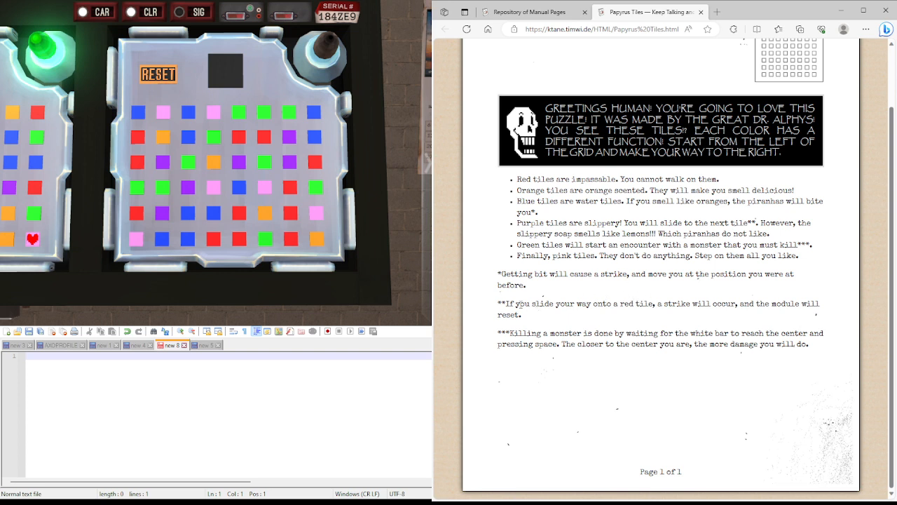
drag(506, 303, 686, 306)
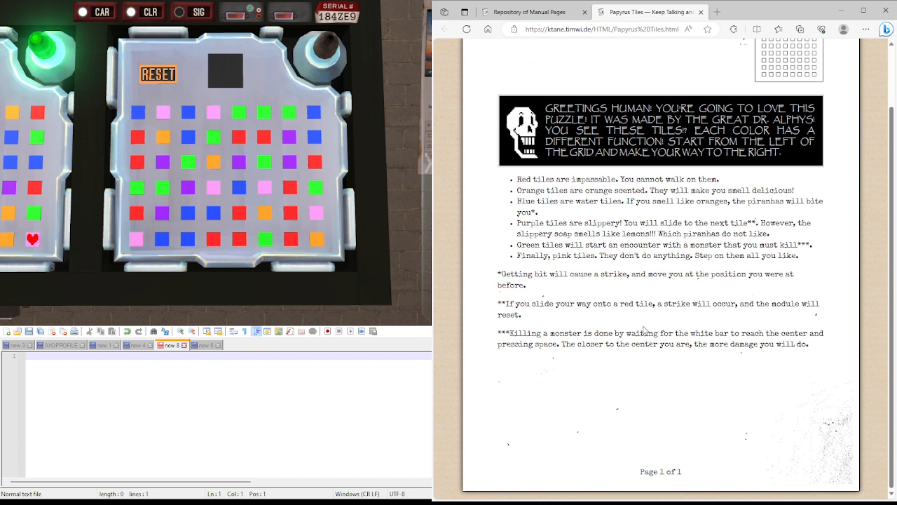
drag(543, 333, 746, 333)
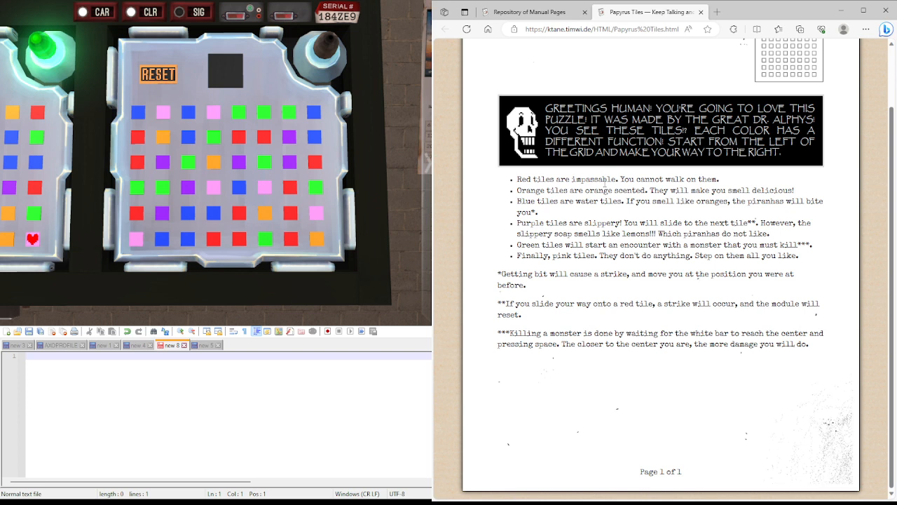
mouse_move(604, 183)
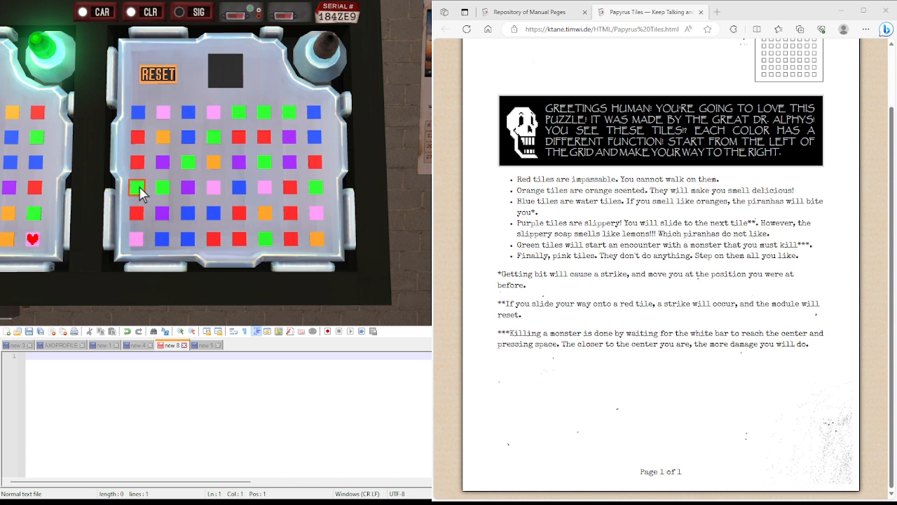
Enter the second Papyrus Tiles grid on its left-edge green tile.
click(138, 187)
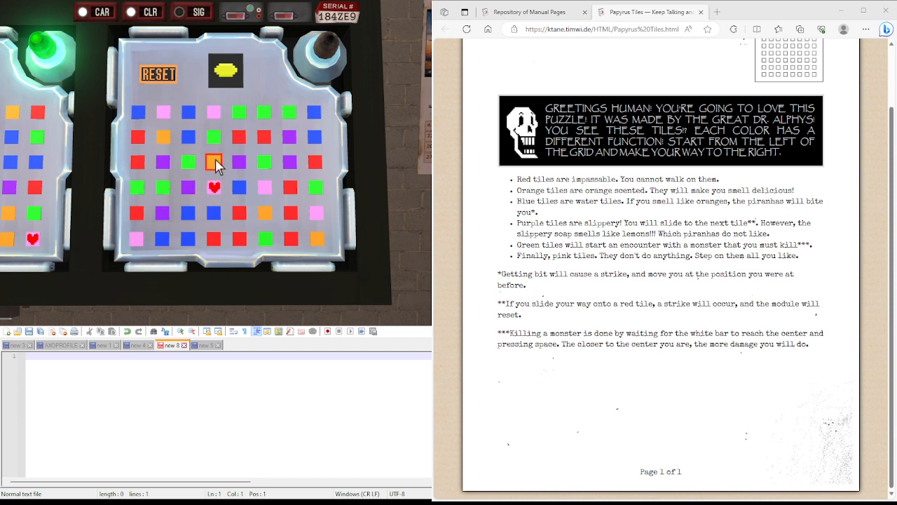
Move the heart onto the orange tile above in the second grid.
click(190, 213)
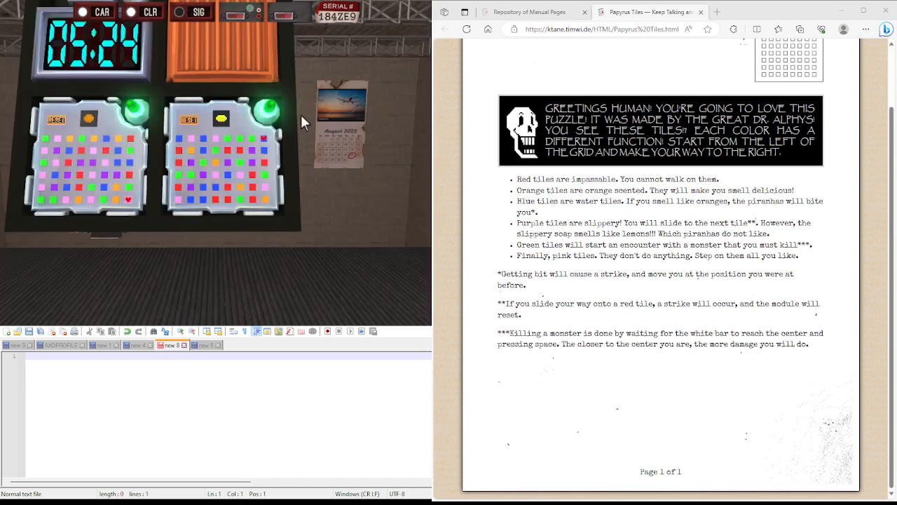
mouse_move(284, 126)
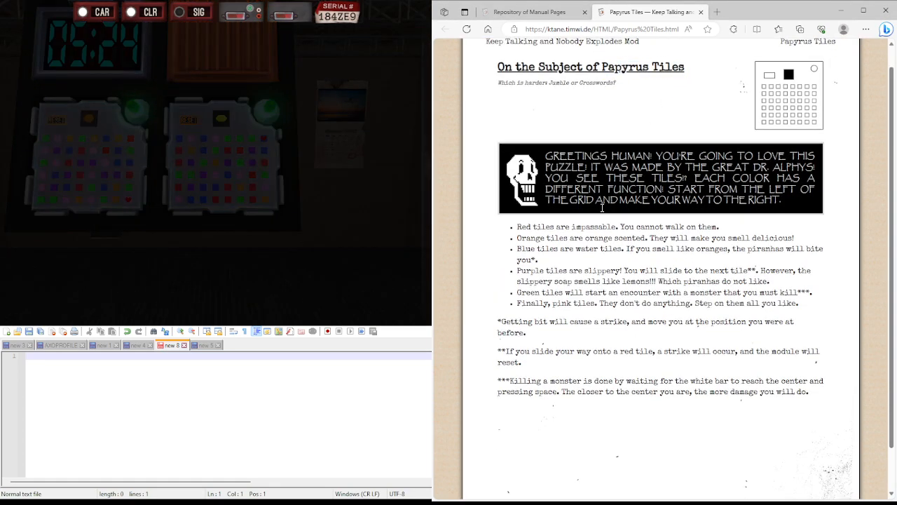
Scroll down the binder summary page after the defused bomb round.
scroll(down, 3)
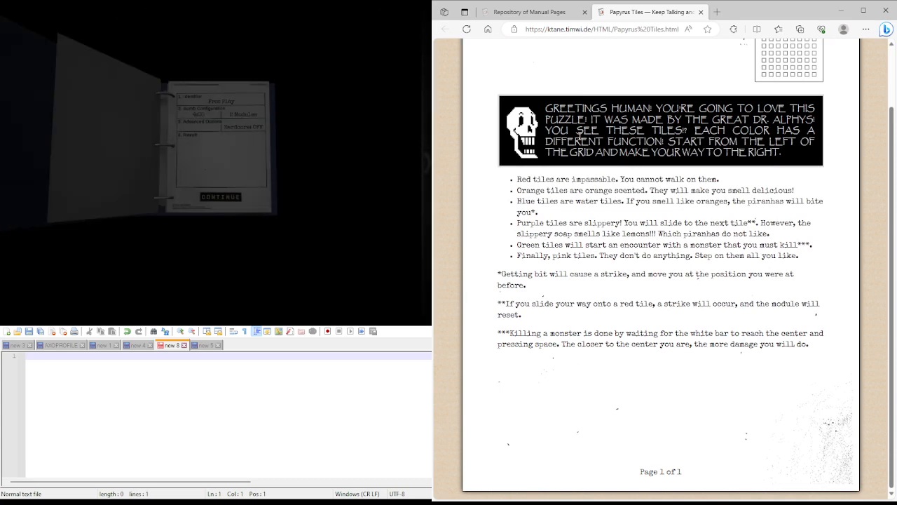